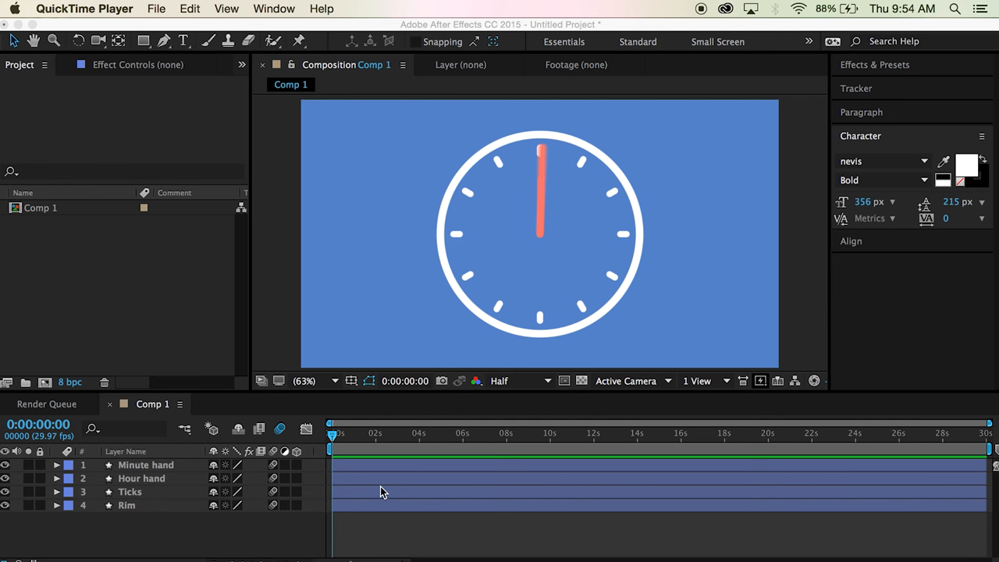
{"action": "mouse_move", "coordinate": [369, 456]}
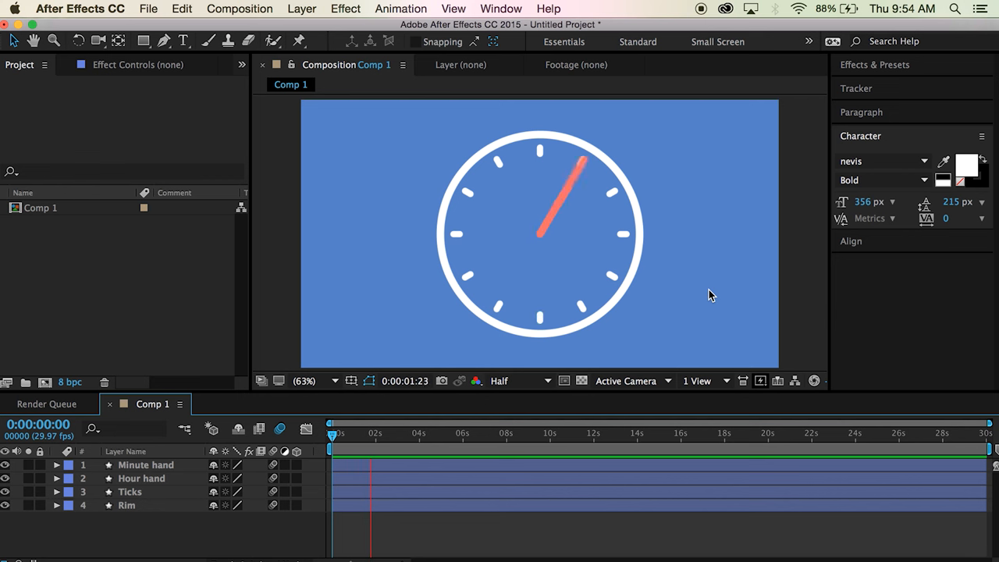
- Create Comp 2 as HDTV 1080 29.97 with a Medium Royal Blue background
{"action": "left_click_drag", "start_coordinate": [331, 434], "coordinate": [458, 436]}
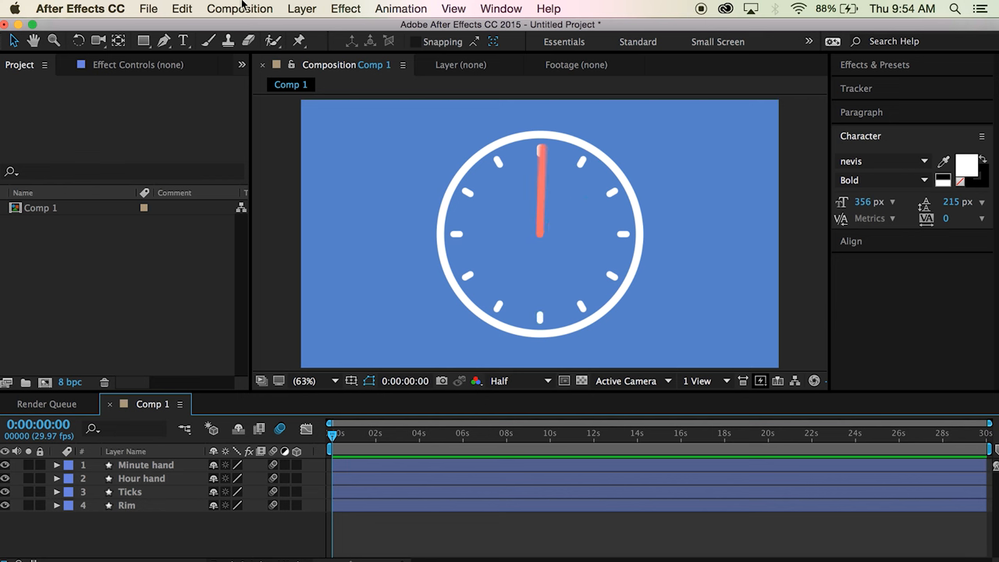
{"action": "left_click", "coordinate": [240, 9]}
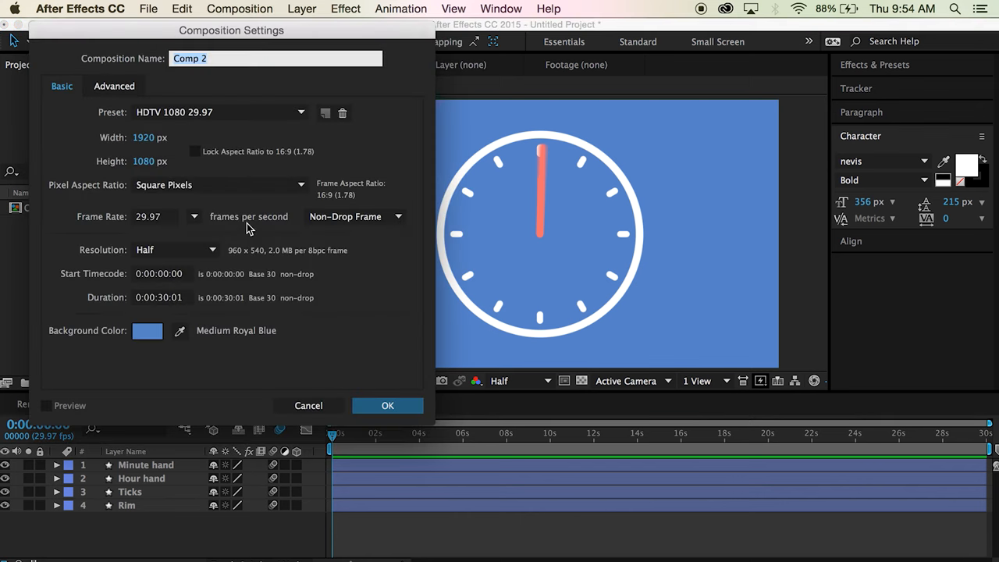
{"action": "mouse_move", "coordinate": [196, 172]}
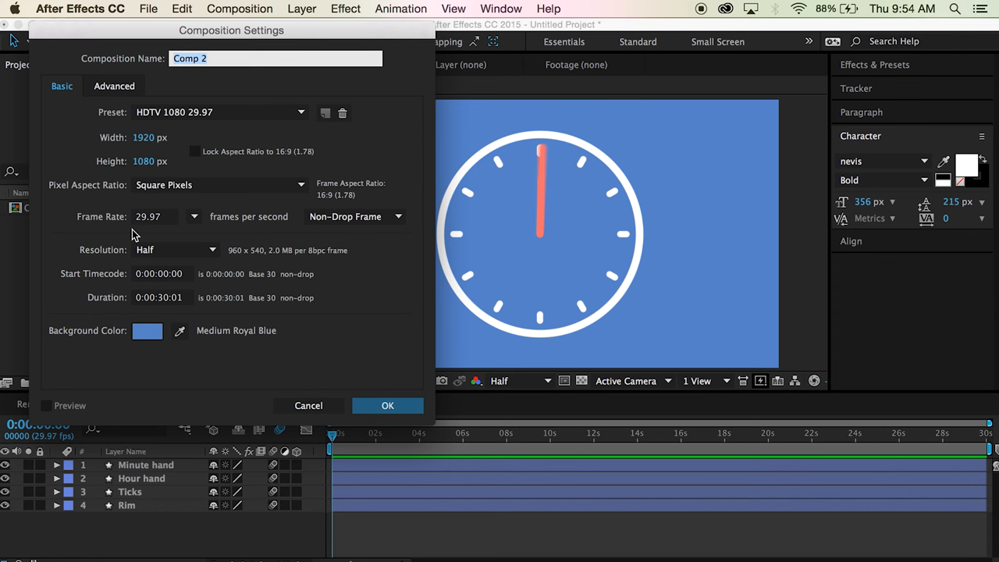
{"action": "left_click", "coordinate": [387, 406]}
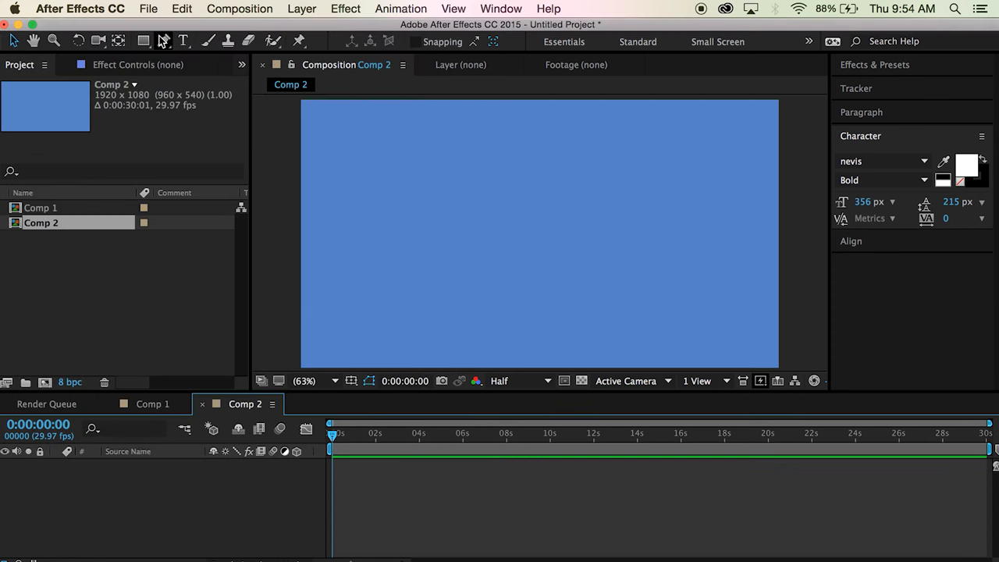
{"action": "mouse_move", "coordinate": [143, 40]}
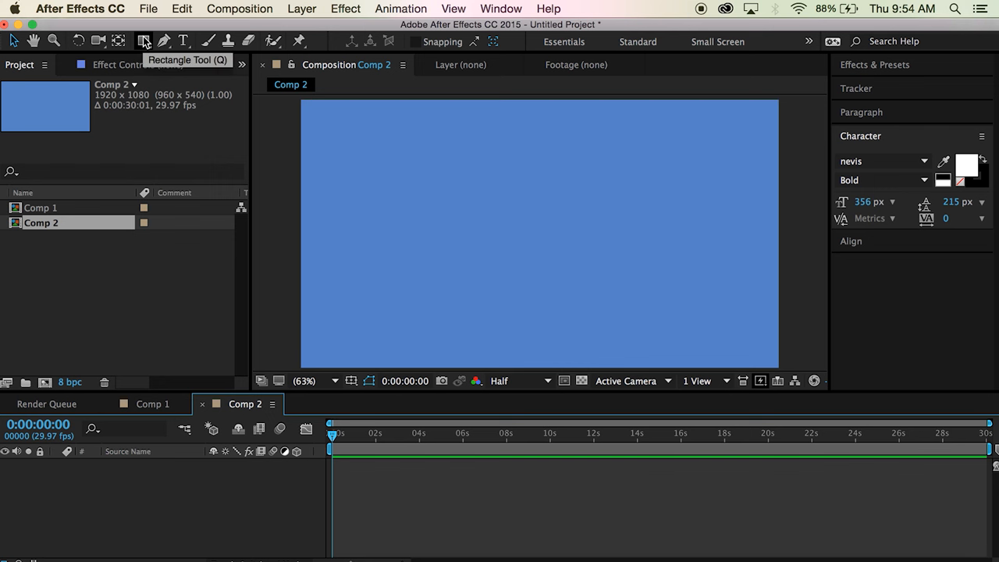
{"action": "mouse_move", "coordinate": [273, 465]}
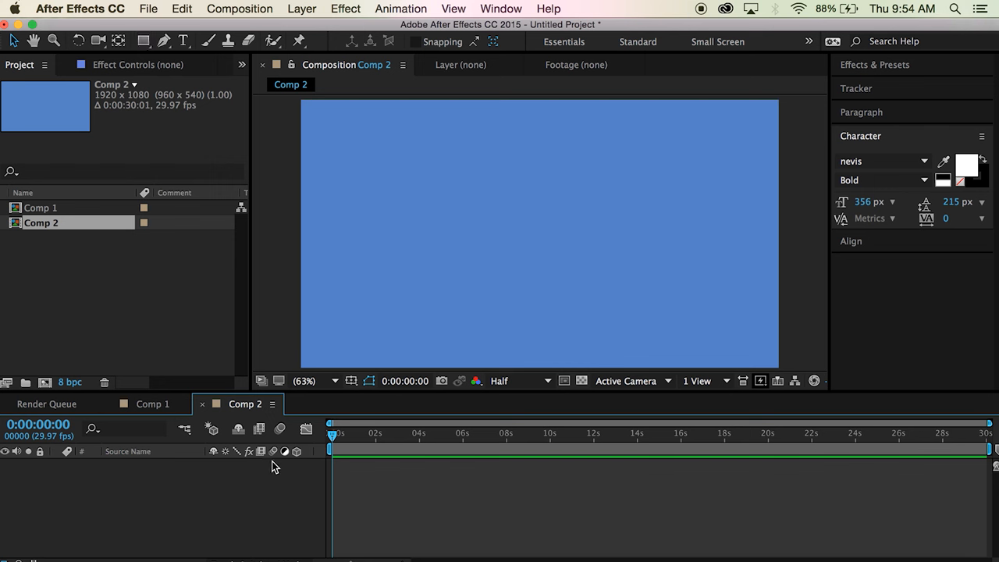
- Add a full-comp ellipse with no fill and a white 30 px stroke
{"action": "left_click", "coordinate": [144, 41]}
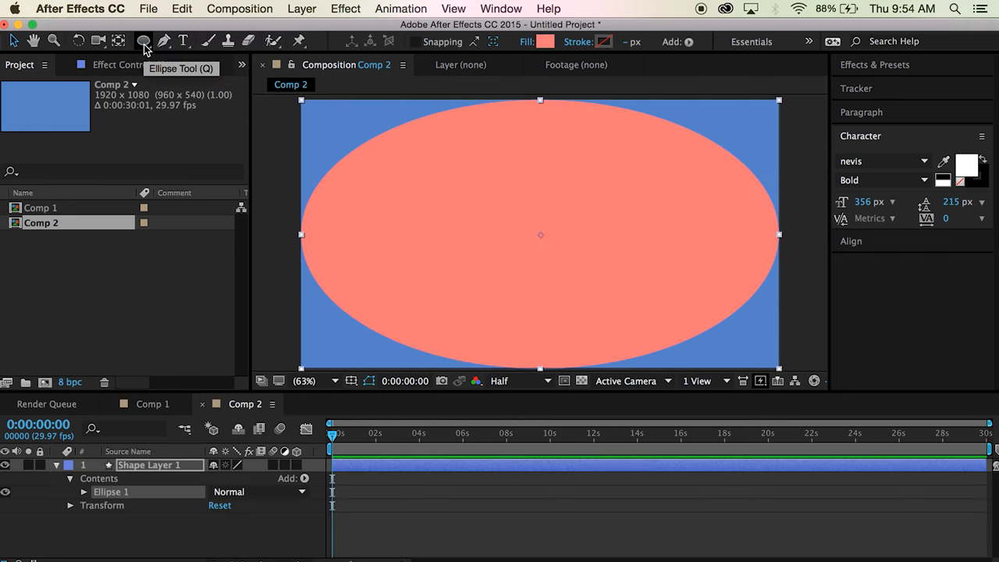
{"action": "left_click", "coordinate": [528, 41]}
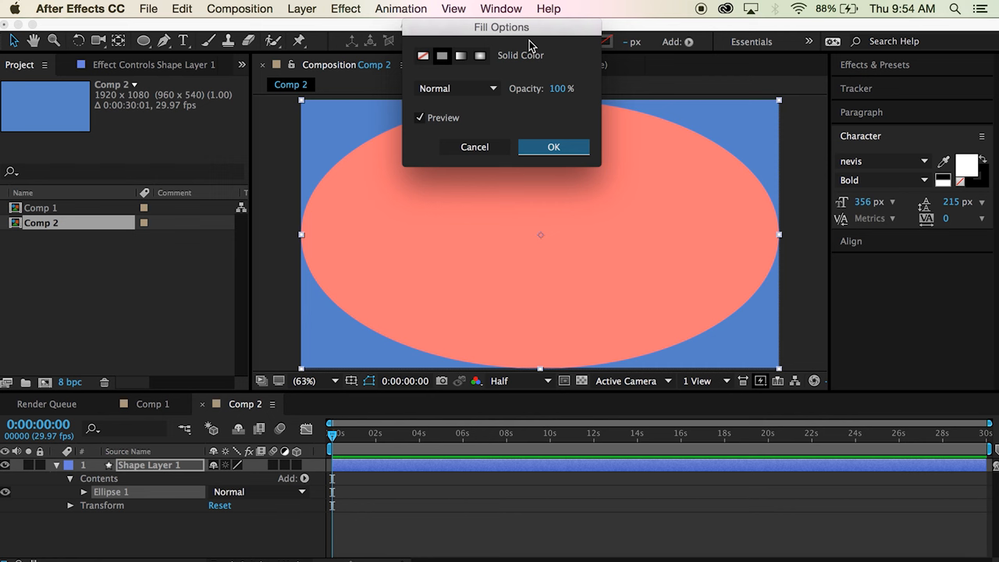
{"action": "left_click", "coordinate": [553, 147]}
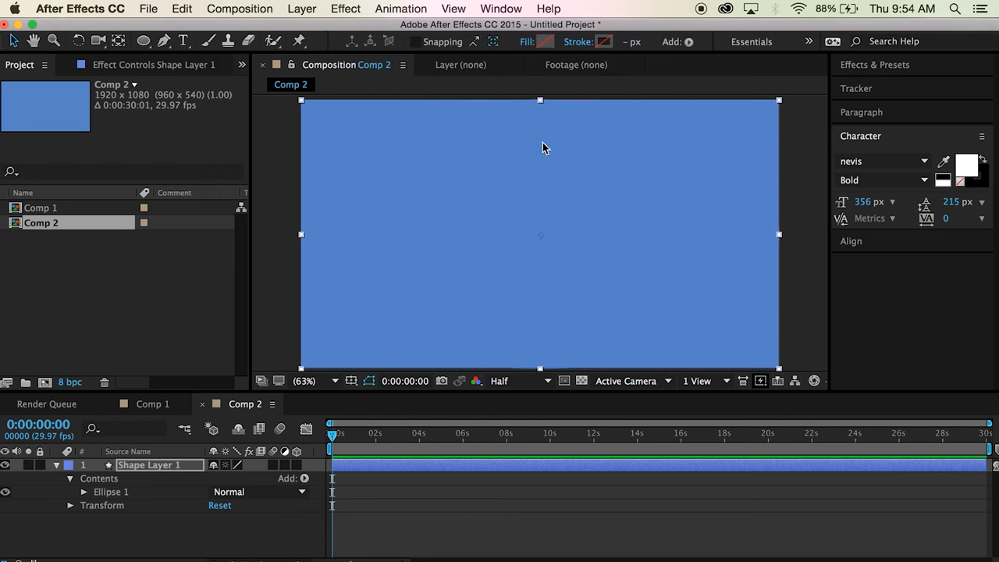
{"action": "left_click", "coordinate": [604, 41]}
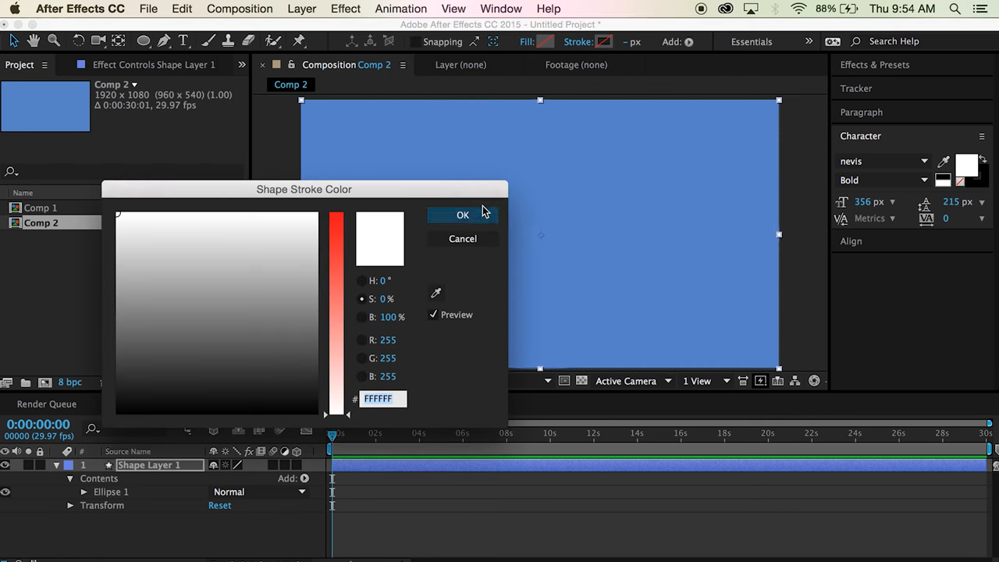
{"action": "left_click", "coordinate": [462, 216]}
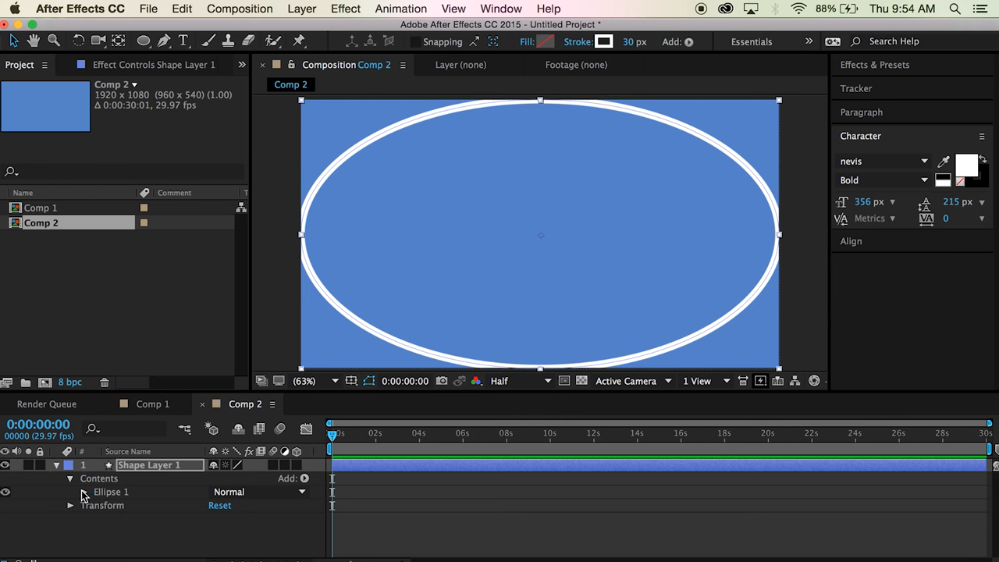
- Set the ellipse path size to 800×800 and rename the layer Rim
{"action": "left_click", "coordinate": [85, 491]}
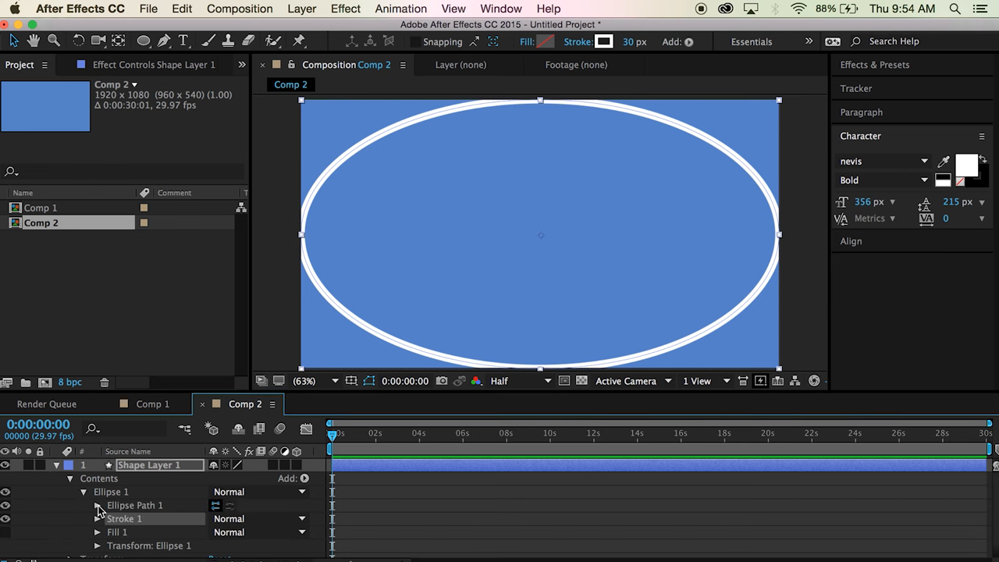
{"action": "left_click", "coordinate": [96, 506]}
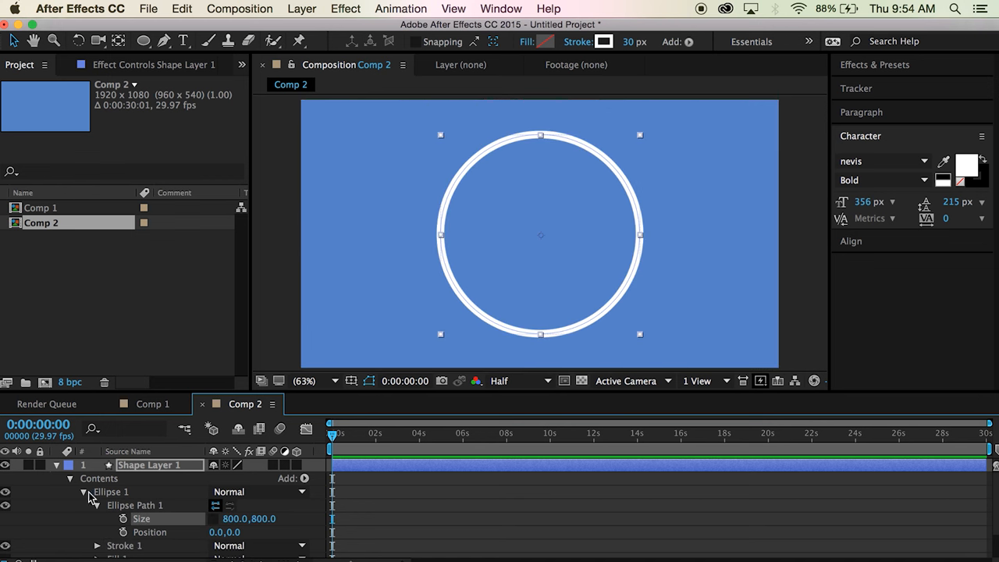
{"action": "double_click", "coordinate": [159, 465]}
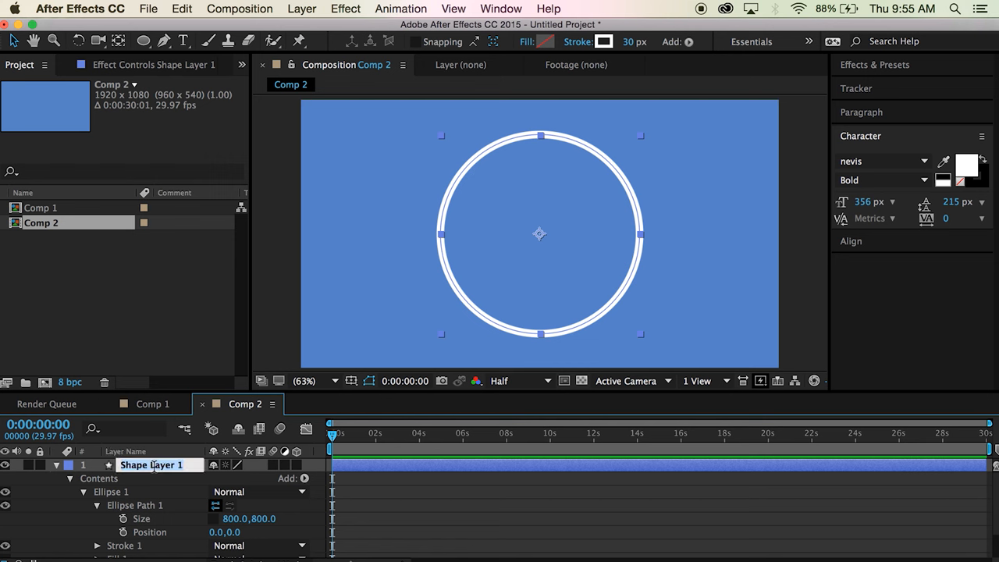
{"action": "type", "text": "Rim"}
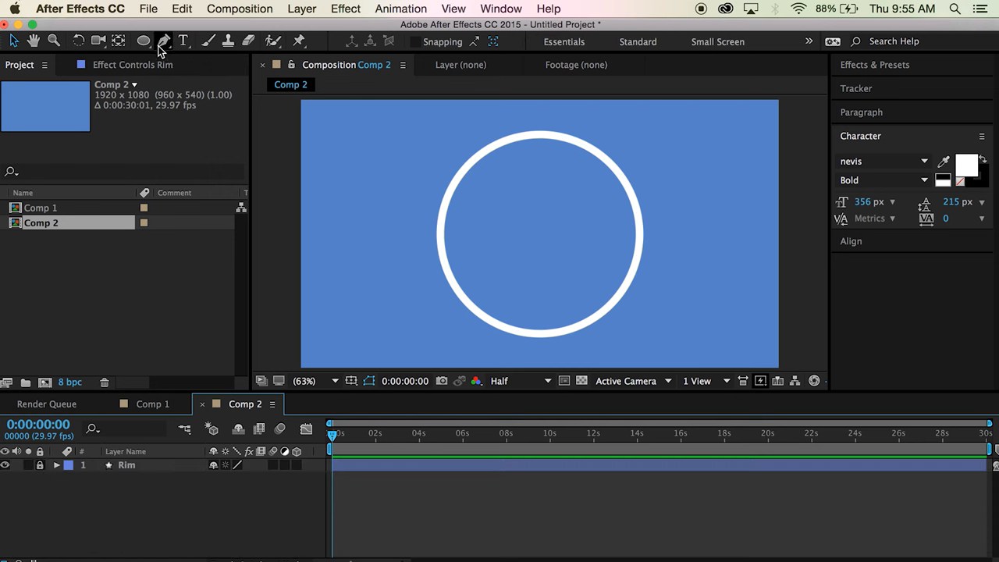
- Add a new rectangle shape layer with a white fill and no stroke
{"action": "left_click", "coordinate": [143, 41]}
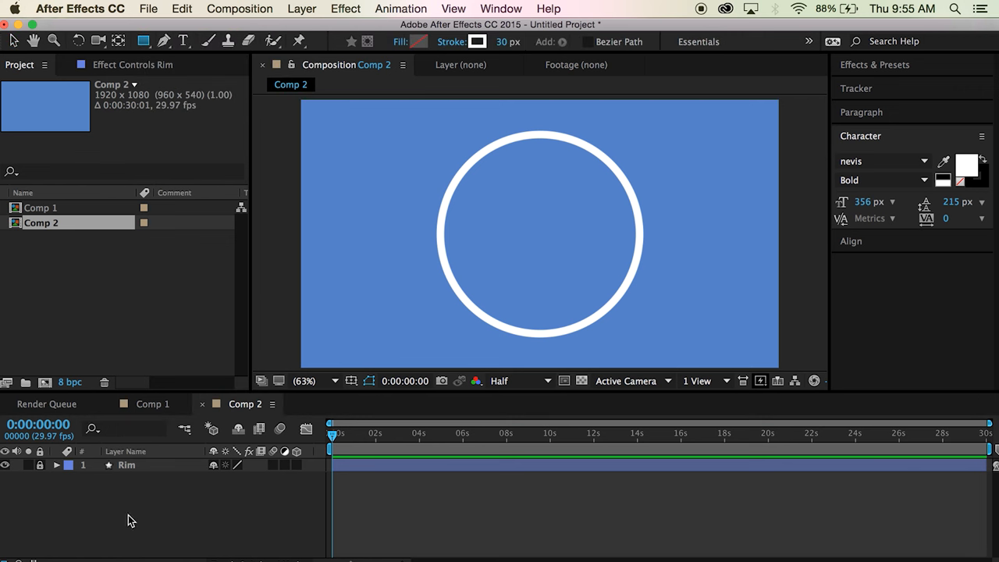
{"action": "mouse_move", "coordinate": [165, 6]}
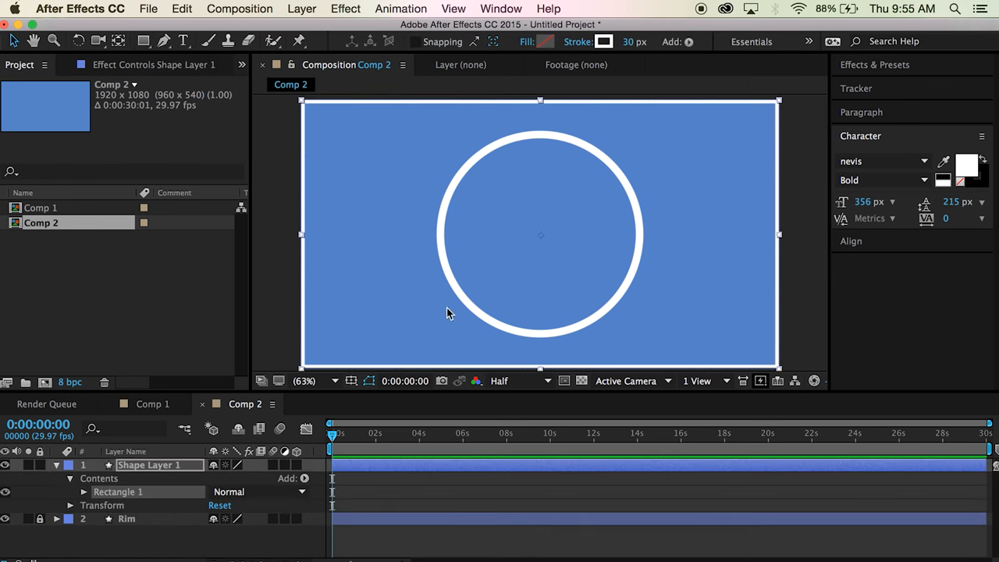
{"action": "left_click", "coordinate": [578, 41]}
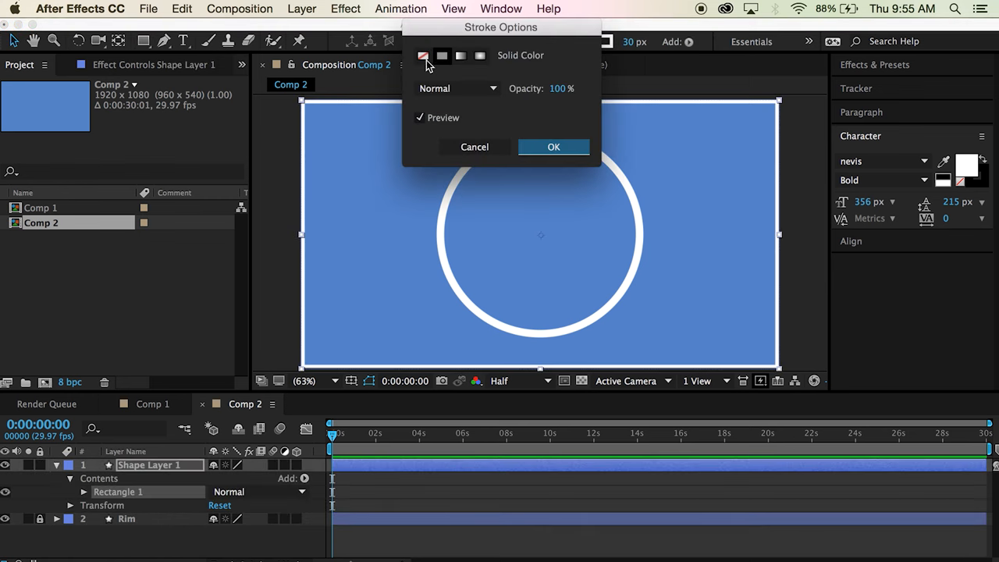
{"action": "left_click", "coordinate": [553, 147]}
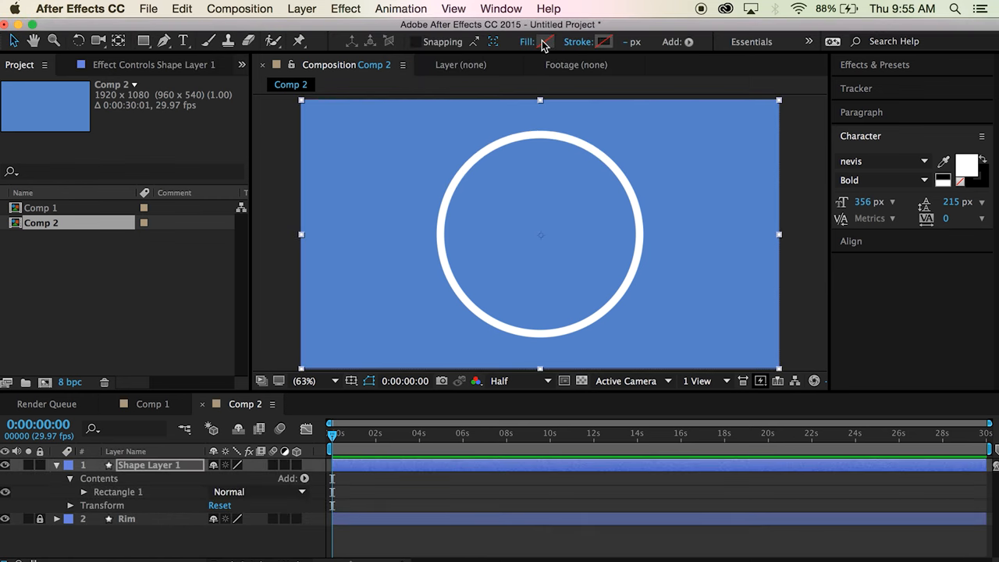
{"action": "left_click", "coordinate": [541, 40]}
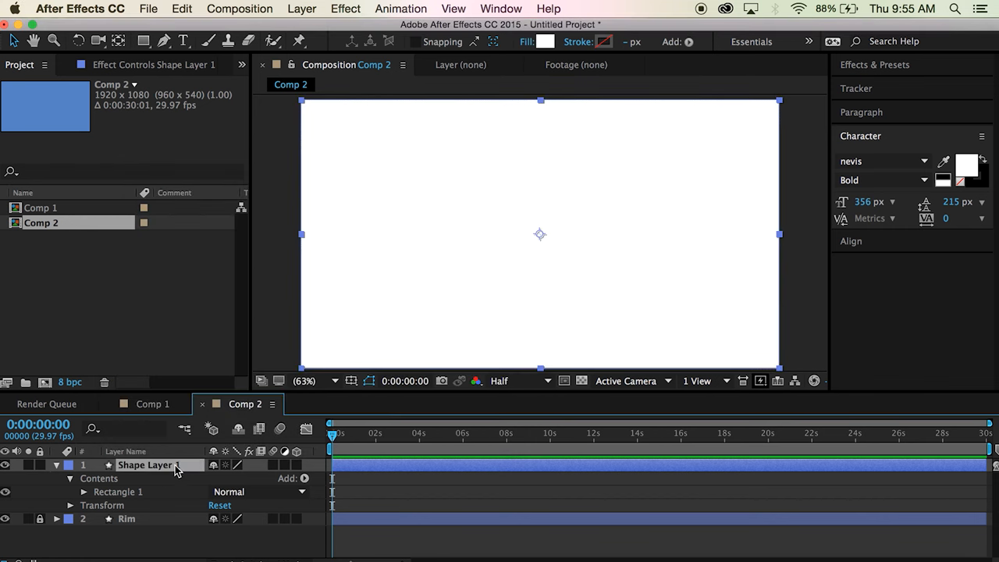
- Rename the layer Ticks and reveal its Rectangle Path 1 size settings
{"action": "type", "text": "Ticks"}
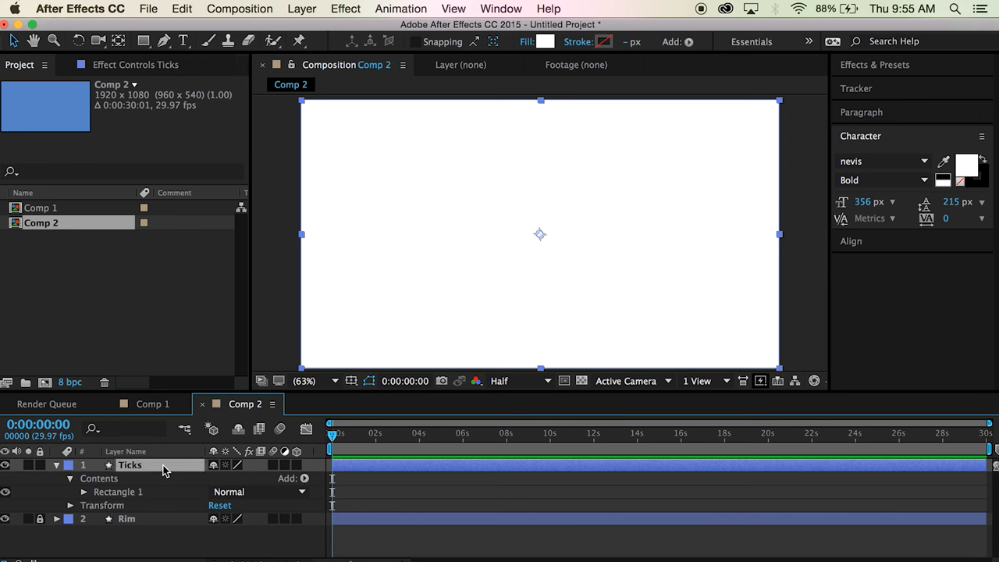
{"action": "left_click", "coordinate": [84, 492]}
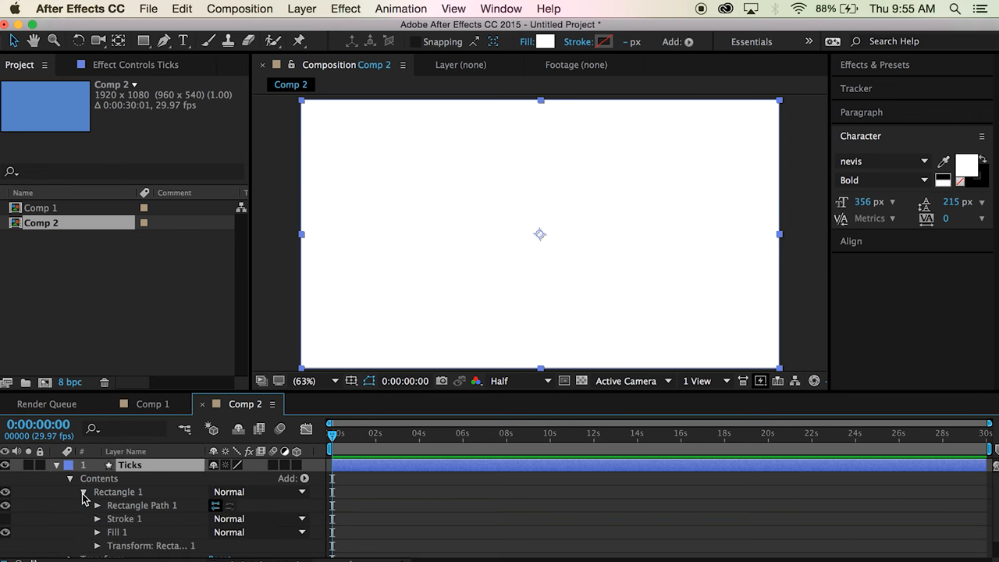
{"action": "left_click", "coordinate": [97, 506]}
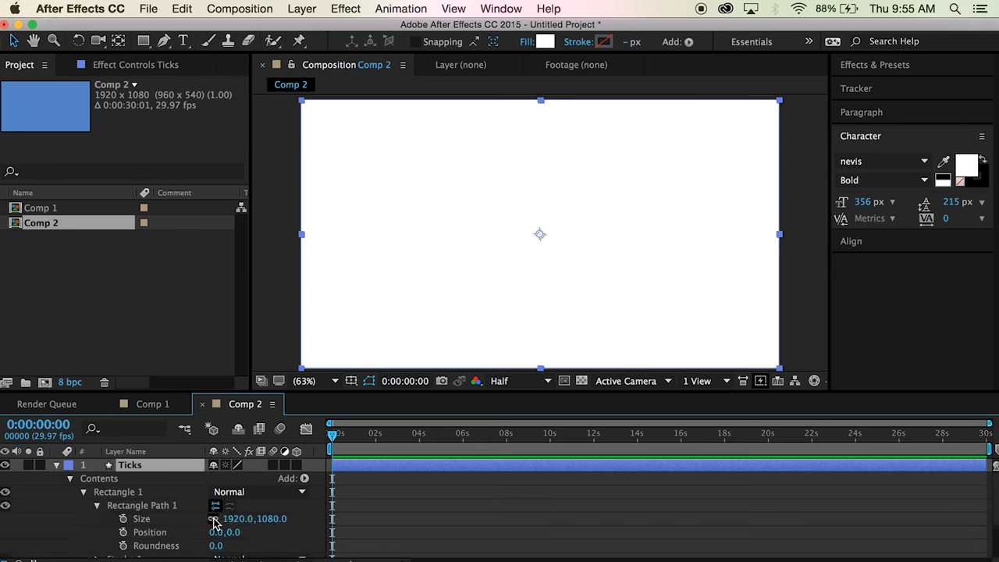
- Make the tick a 25×50 rectangle at 0,-347 with roundness 20
{"action": "double_click", "coordinate": [237, 518]}
{"action": "type", "text": "25.0,50"}
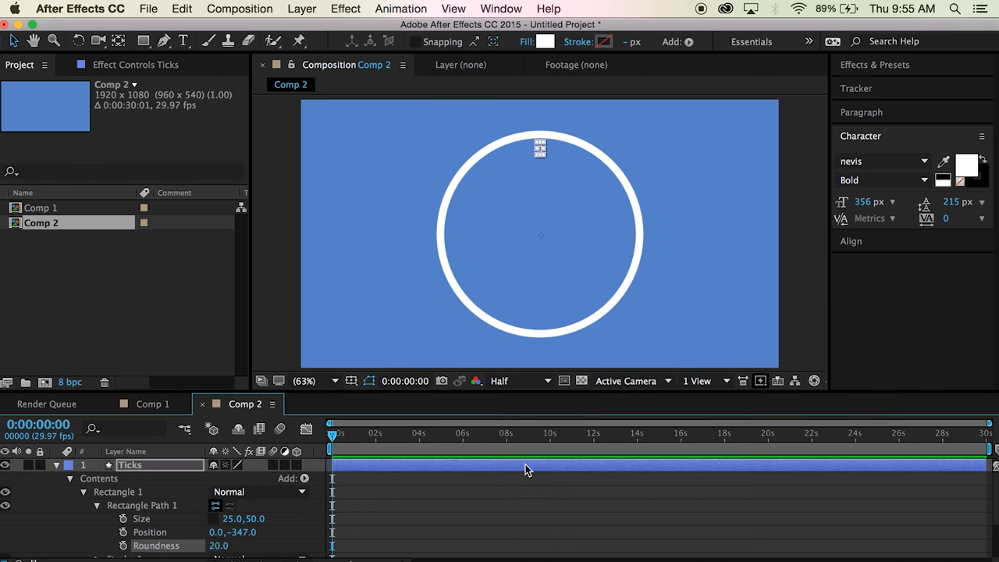
{"action": "left_click", "coordinate": [303, 478]}
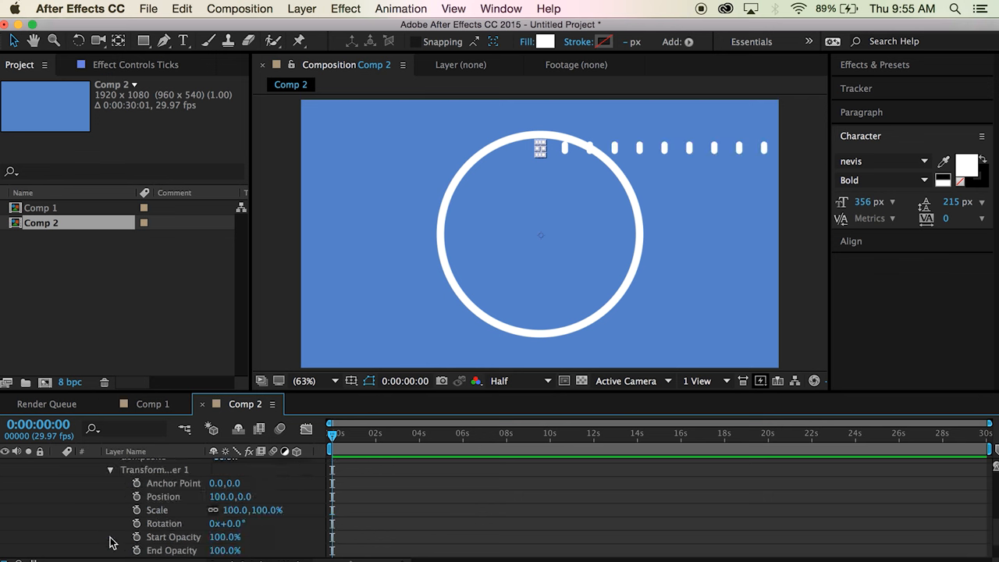
- Add a Repeater with zero position offset and rotation stepping the ticks around the face
{"action": "double_click", "coordinate": [231, 496]}
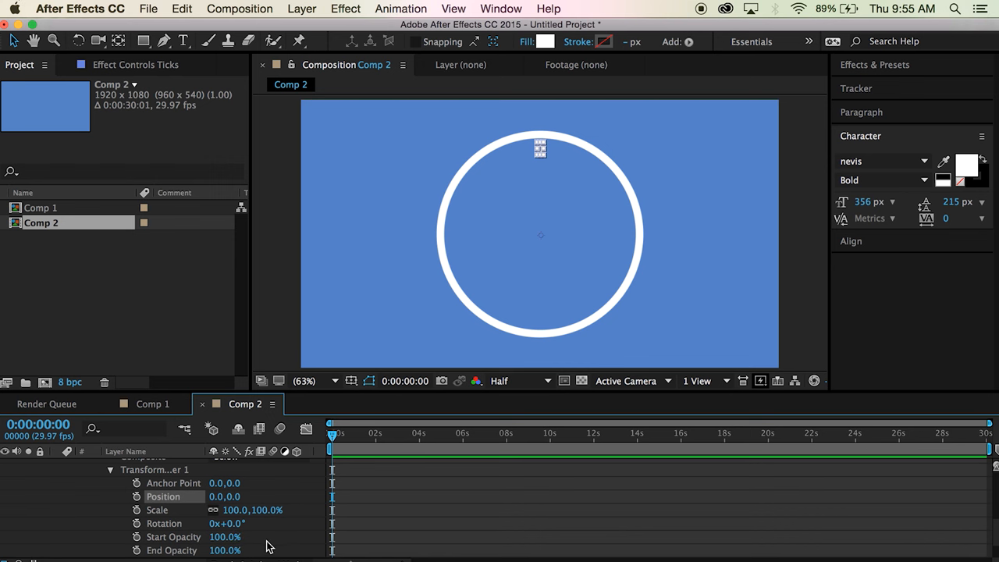
{"action": "left_click", "coordinate": [228, 523]}
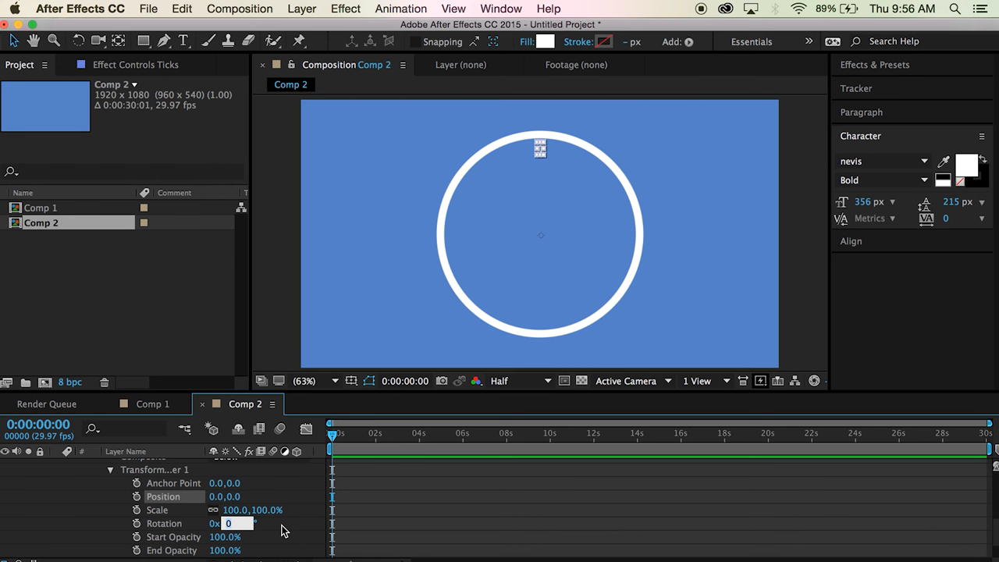
{"action": "type", "text": "36"}
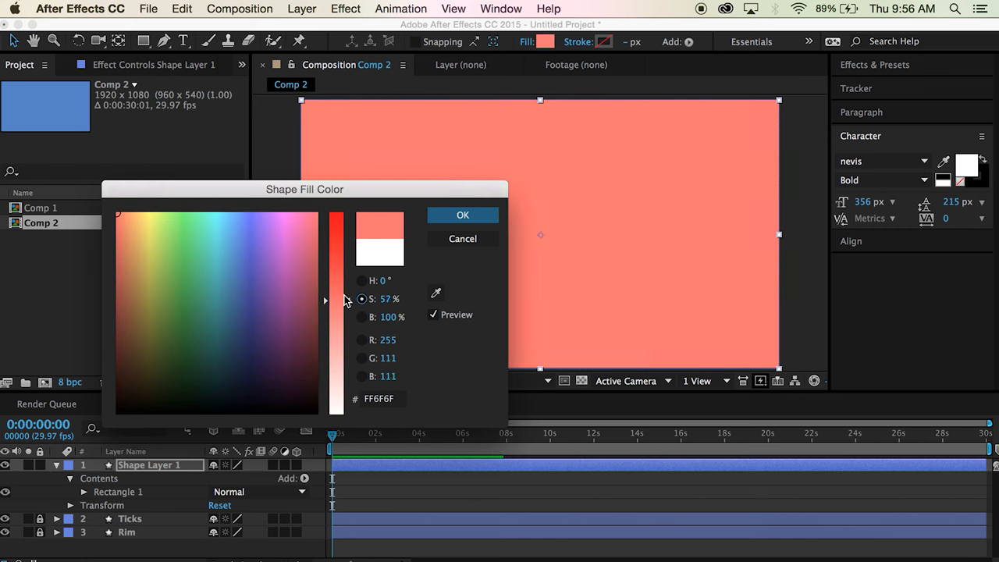
- Give the new layer a coral fill, rename it Minute hand and reveal its rectangle contents
{"action": "left_click", "coordinate": [462, 216]}
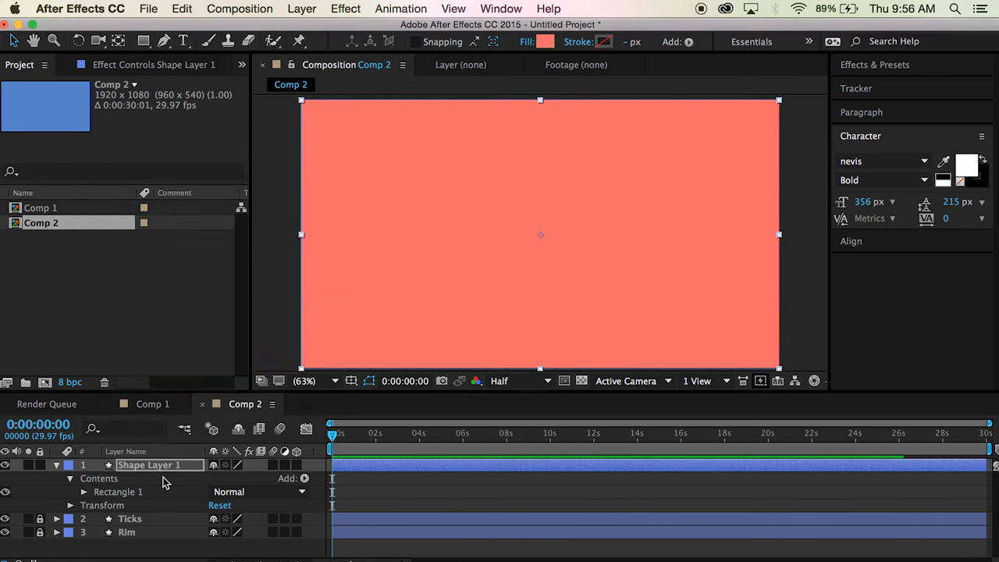
{"action": "type", "text": "Minute hand"}
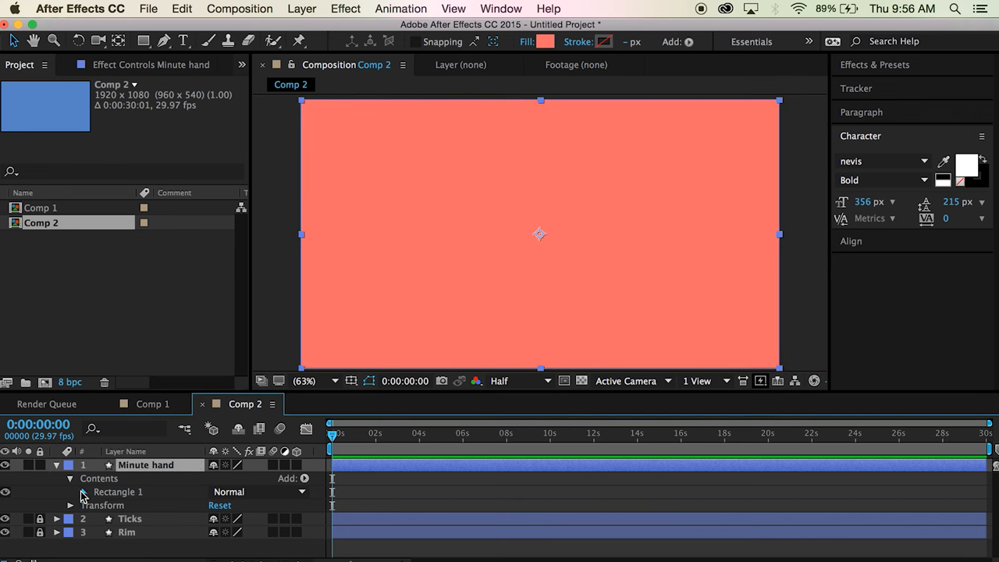
{"action": "left_click", "coordinate": [84, 491]}
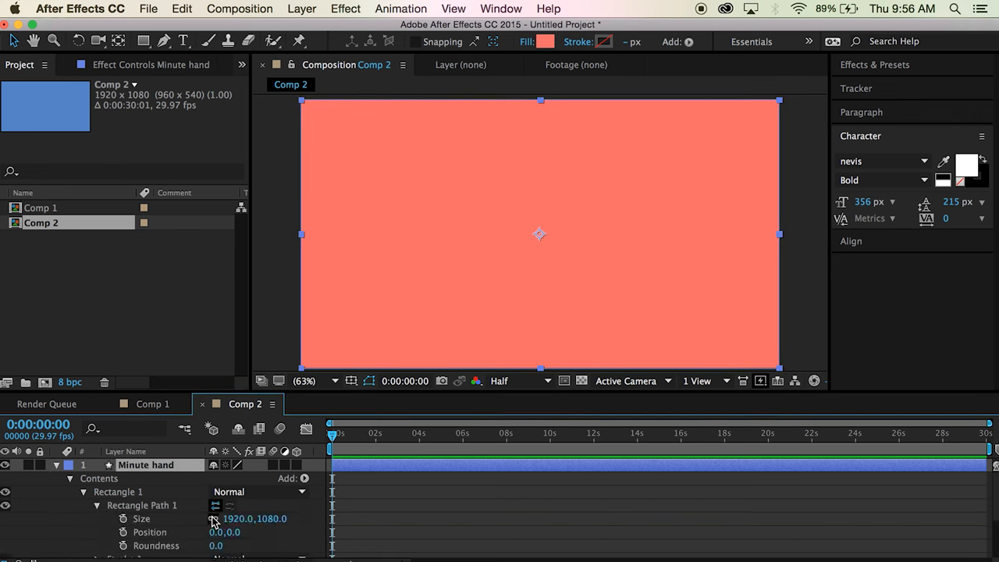
- Size the minute hand 20×348 with roundness 20, rising from centre, checked with safe guides
{"action": "double_click", "coordinate": [239, 518]}
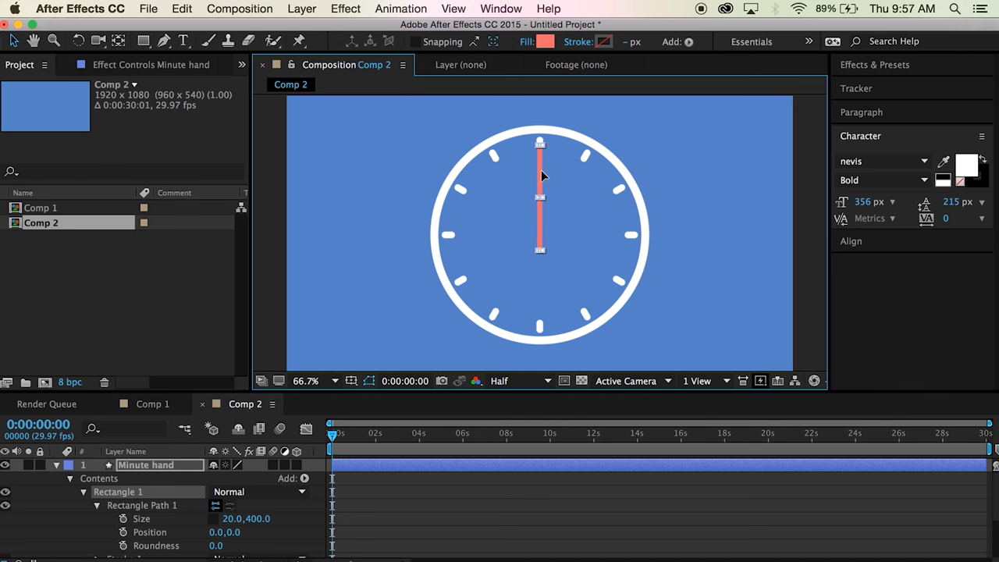
{"action": "left_click", "coordinate": [351, 381]}
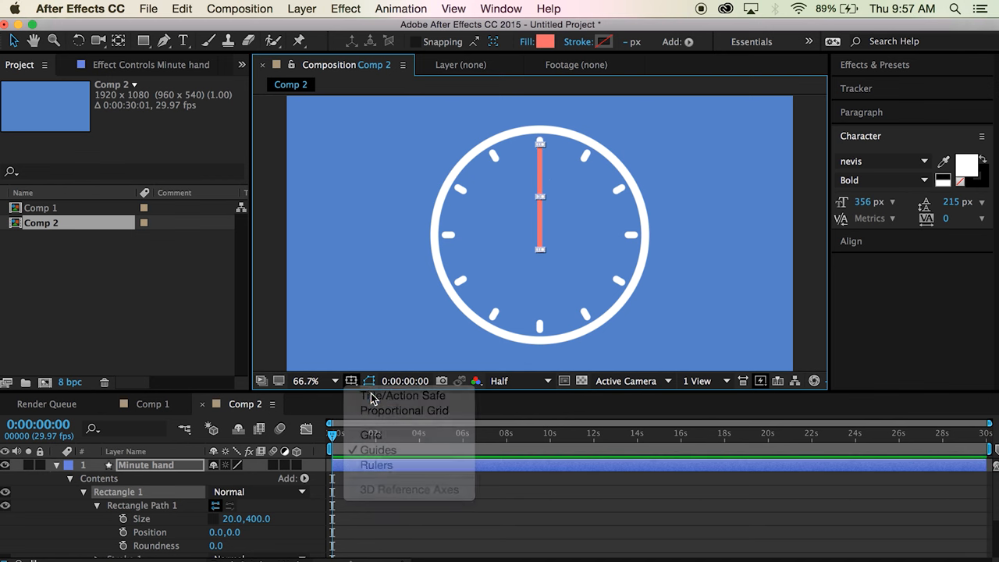
{"action": "left_click", "coordinate": [404, 411]}
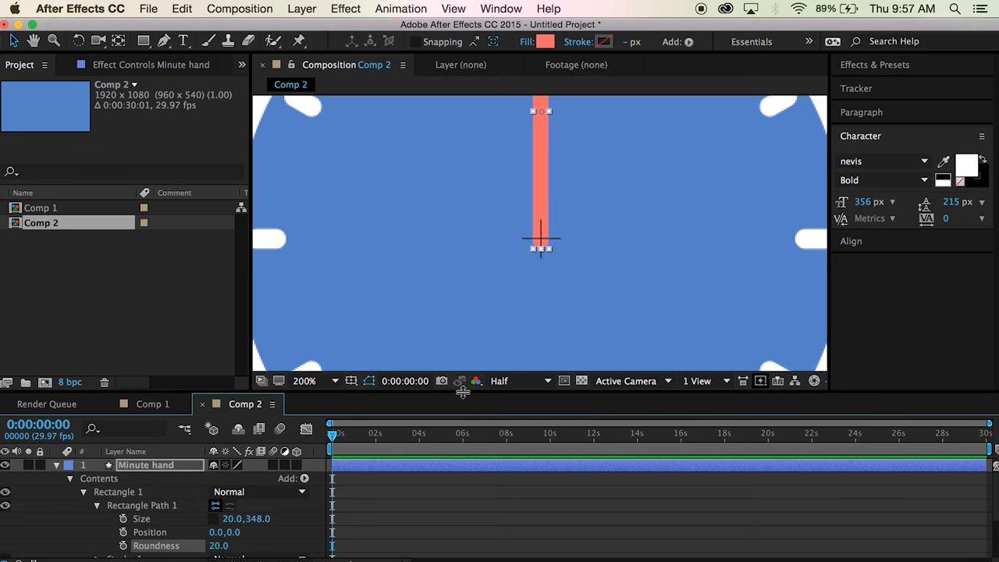
{"action": "mouse_move", "coordinate": [561, 244]}
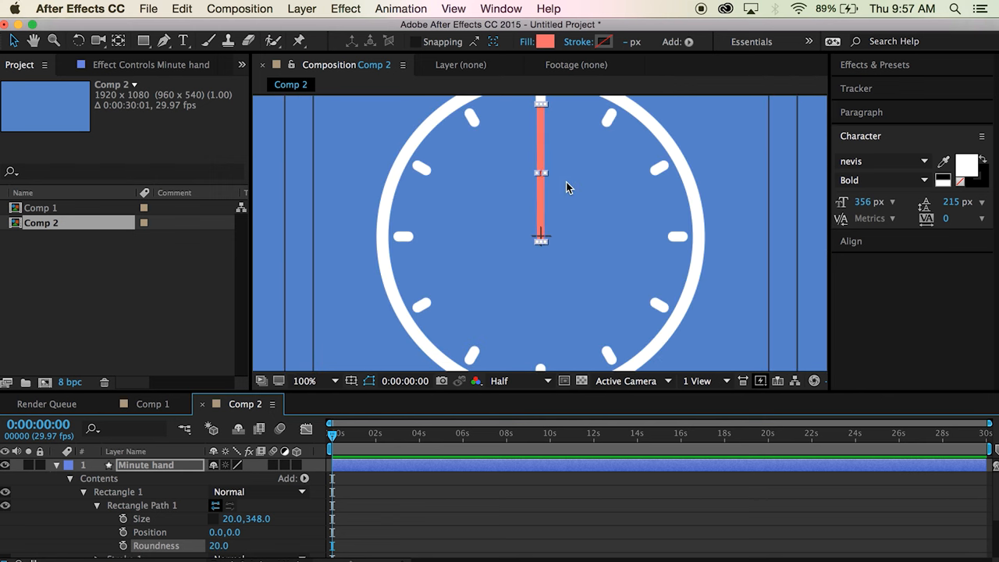
{"action": "left_click", "coordinate": [303, 381]}
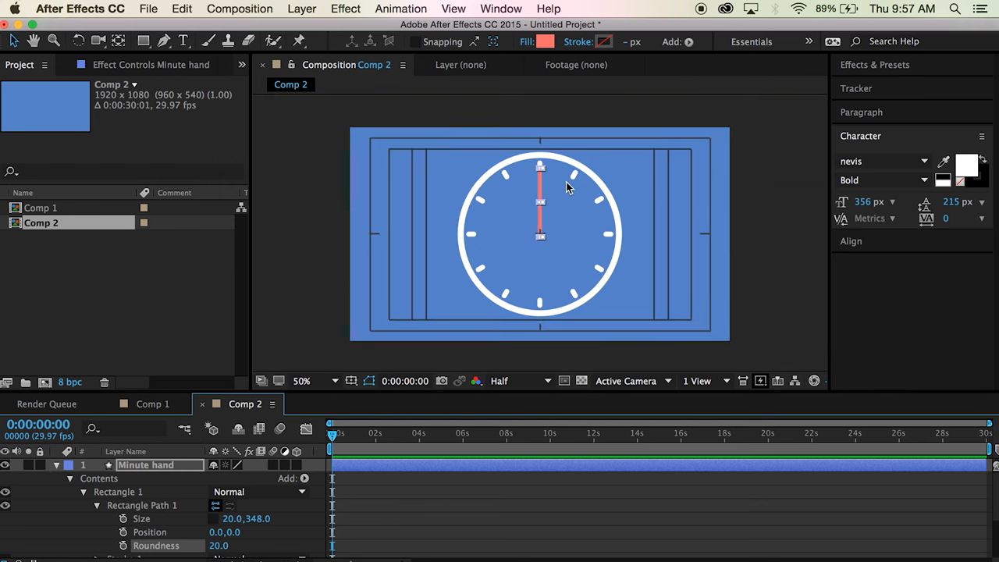
{"action": "left_click", "coordinate": [303, 380]}
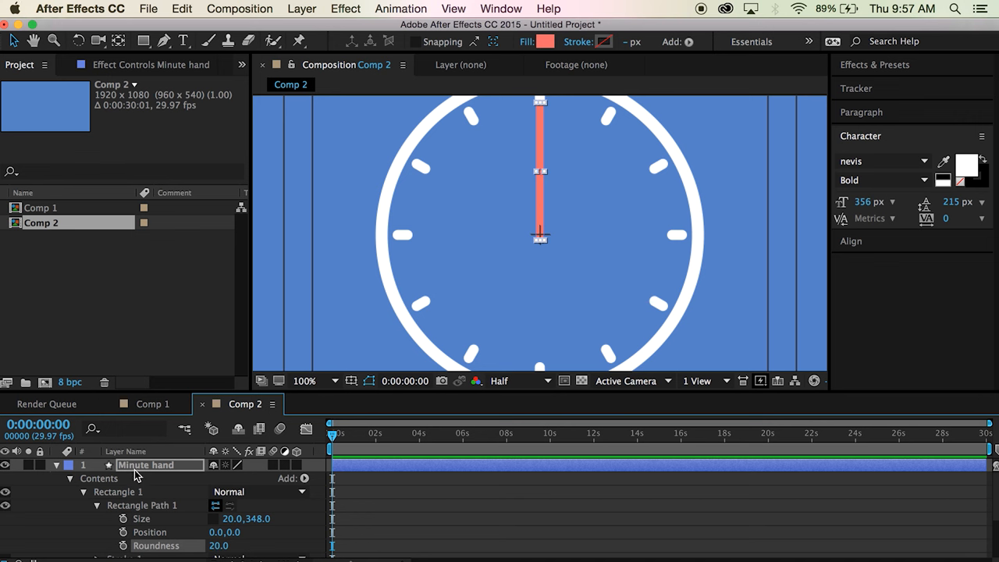
{"action": "mouse_move", "coordinate": [61, 470]}
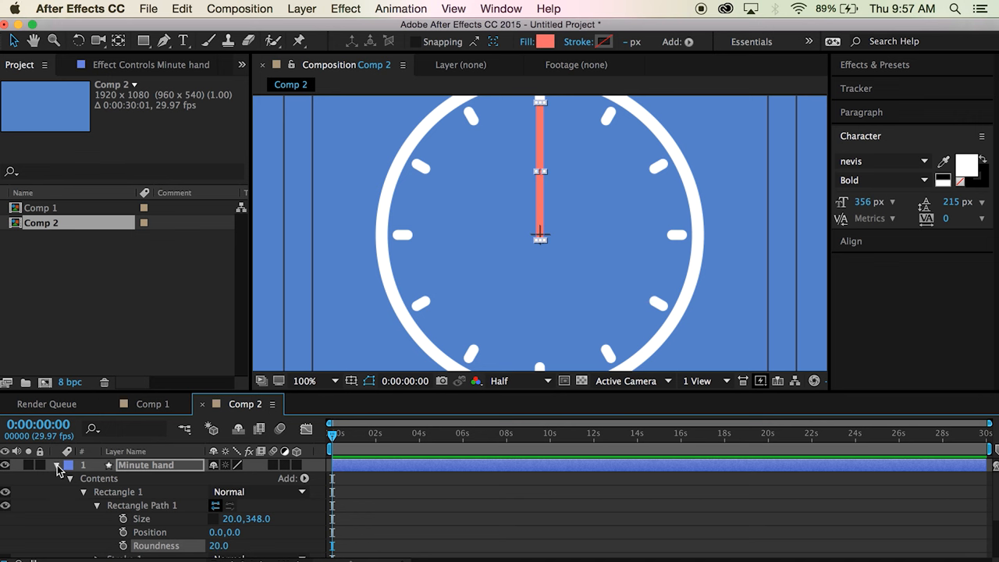
- Collapse Minute hand, duplicate it with Cmd+D and rename the copy Hour hand
{"action": "left_click", "coordinate": [56, 465]}
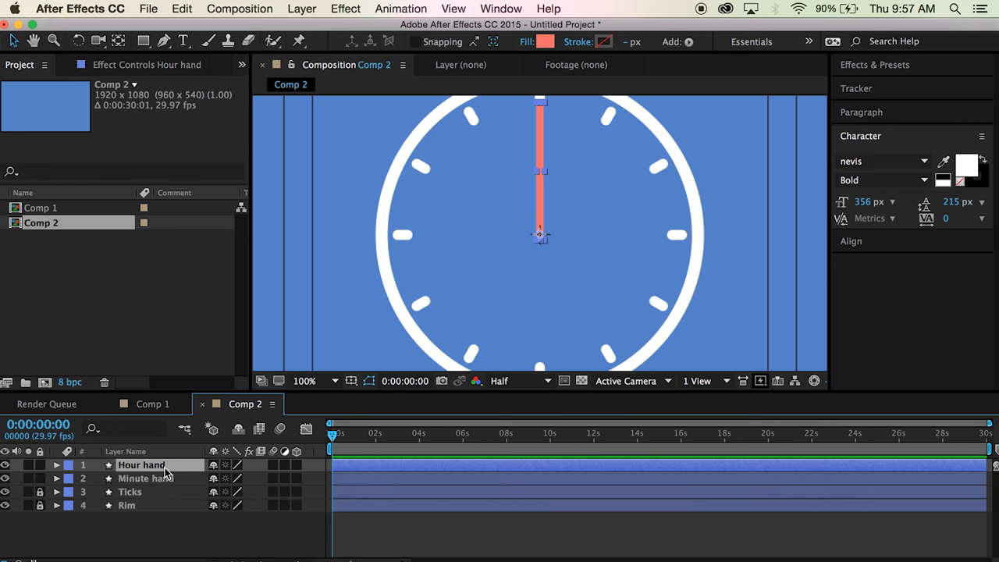
{"action": "left_click", "coordinate": [304, 381]}
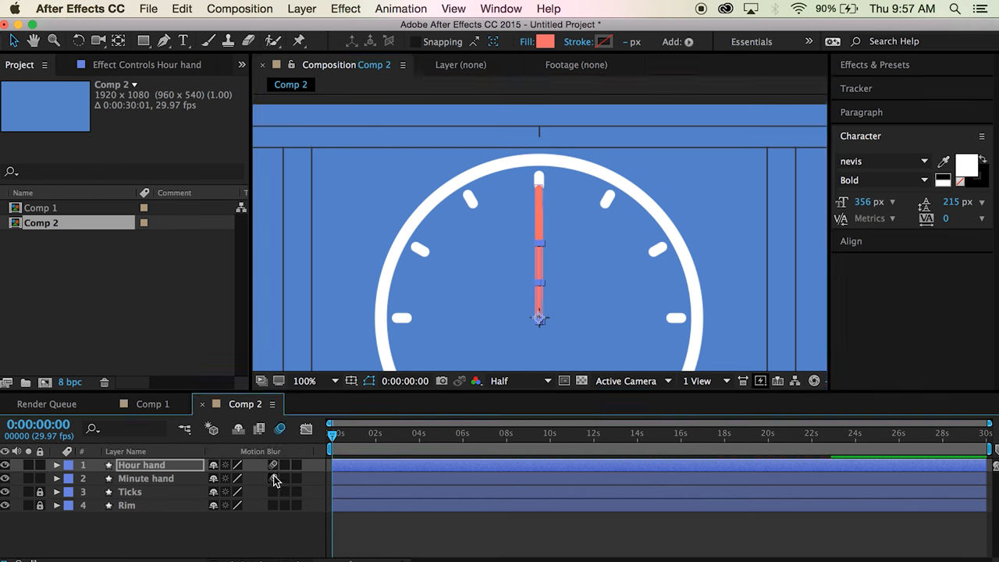
{"action": "left_click", "coordinate": [147, 478]}
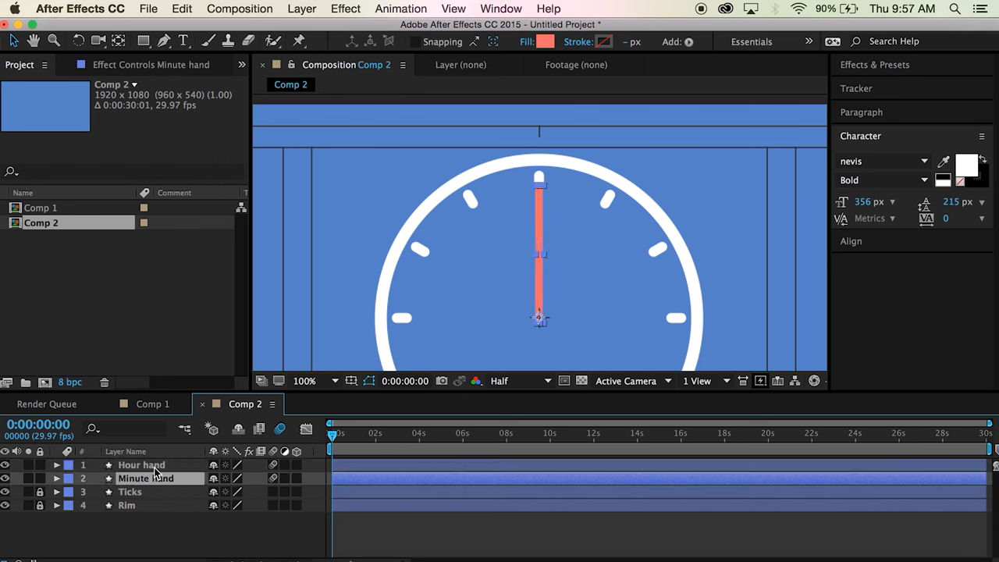